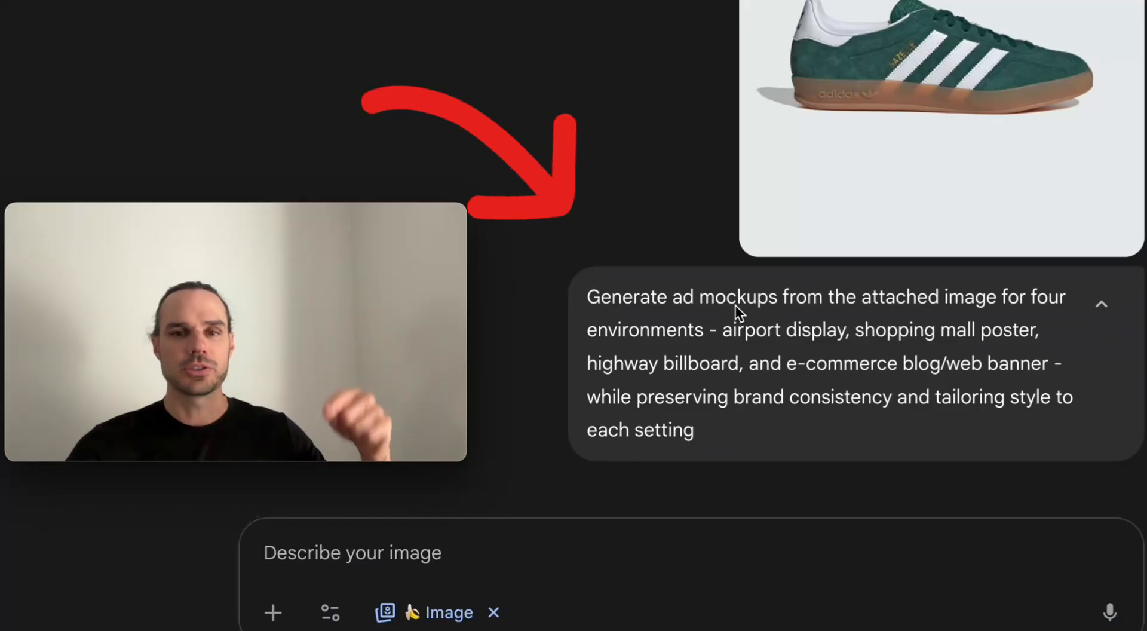
mouse_move(748, 307)
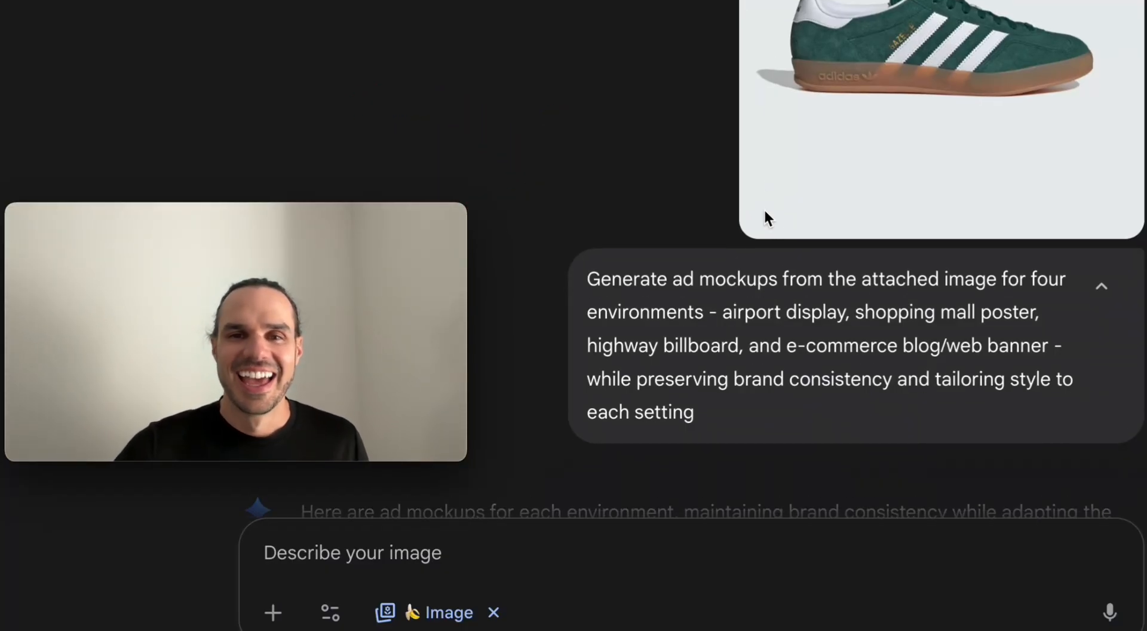
- View the highway billboard mockup enlarged, then return to the chat
scroll("down", 3)
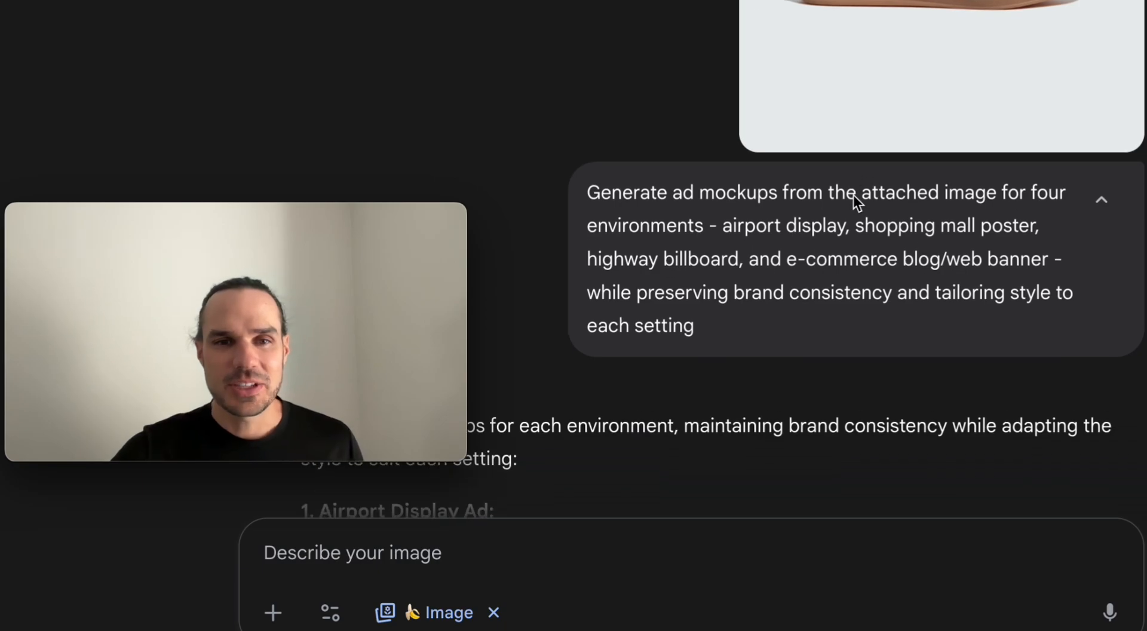
scroll("down", 3)
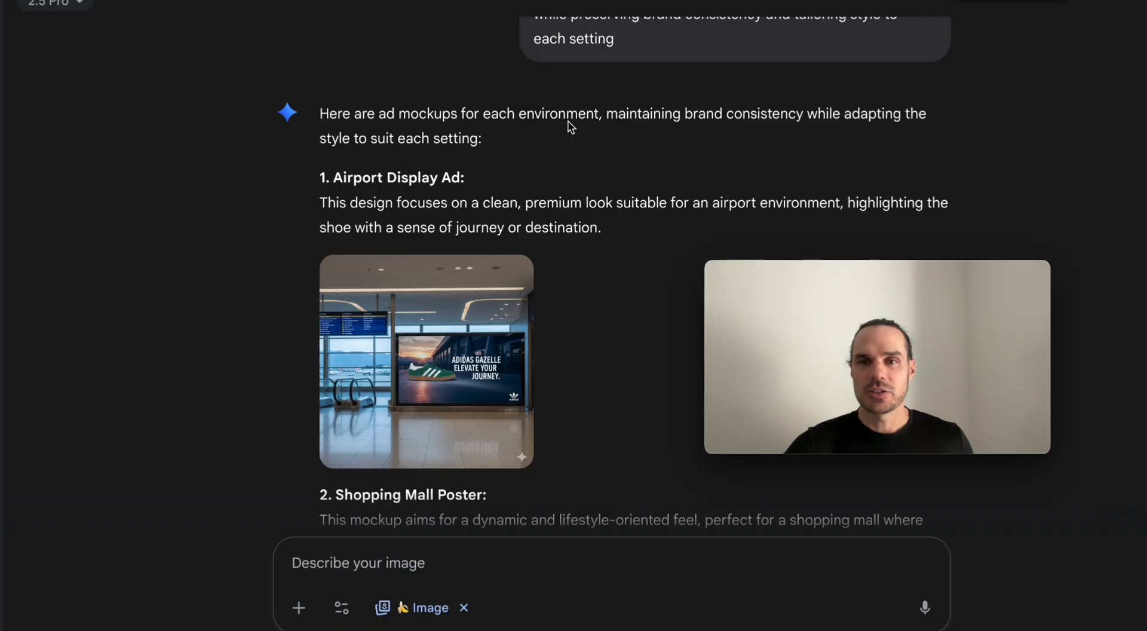
left_click(426, 363)
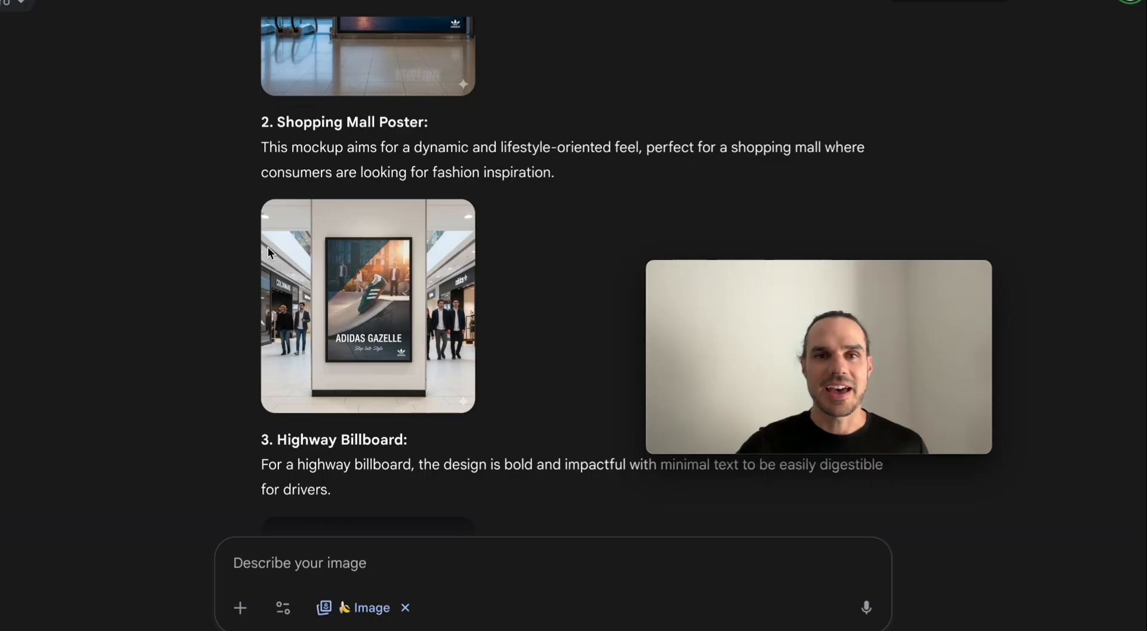
mouse_move(153, 327)
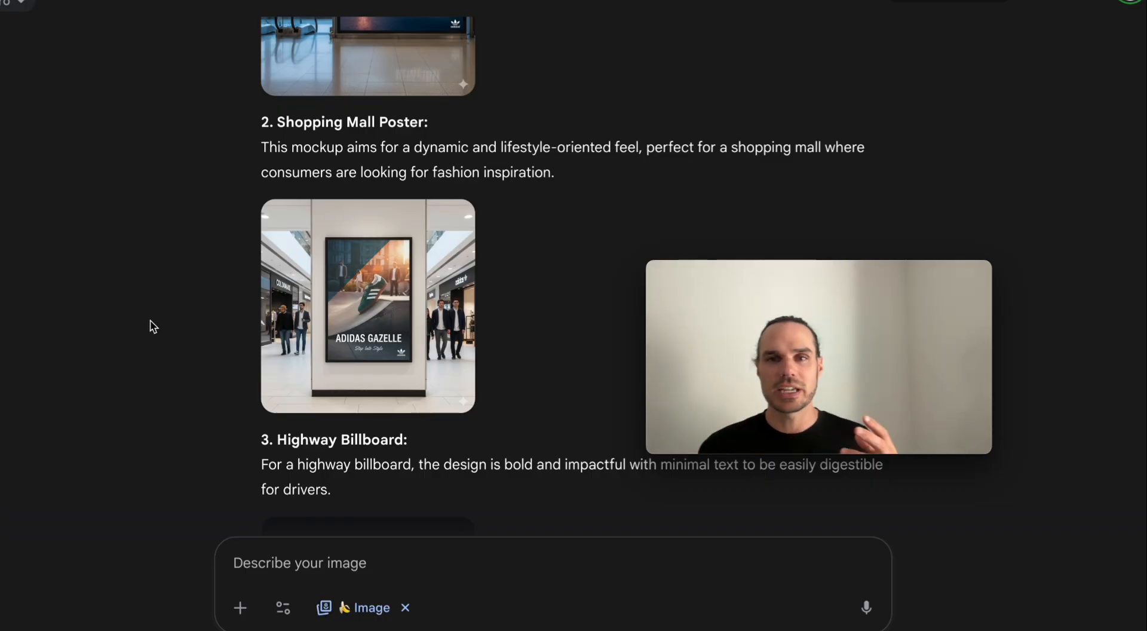
left_click(368, 312)
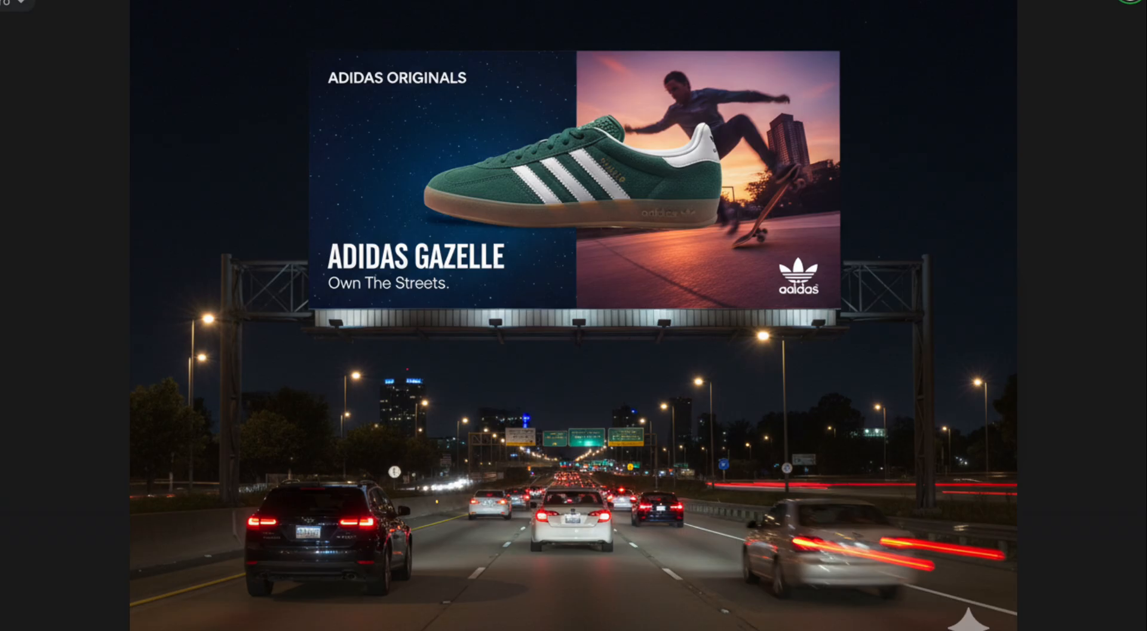
- Enlarge the e-commerce web banner mockup to full size
scroll("down", 3)
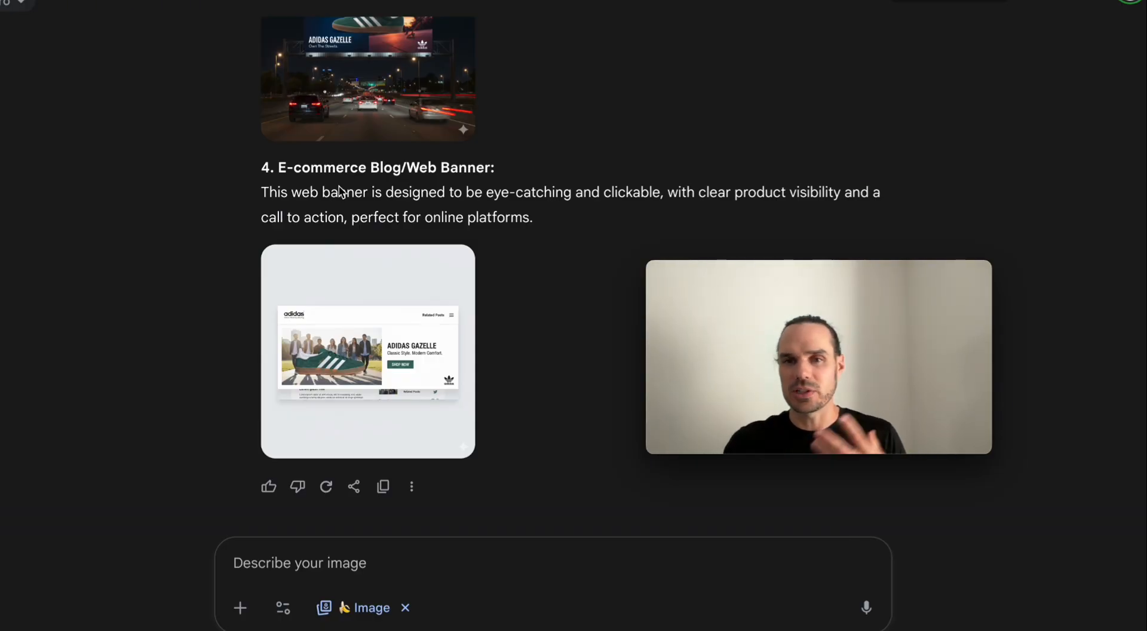
left_click(367, 355)
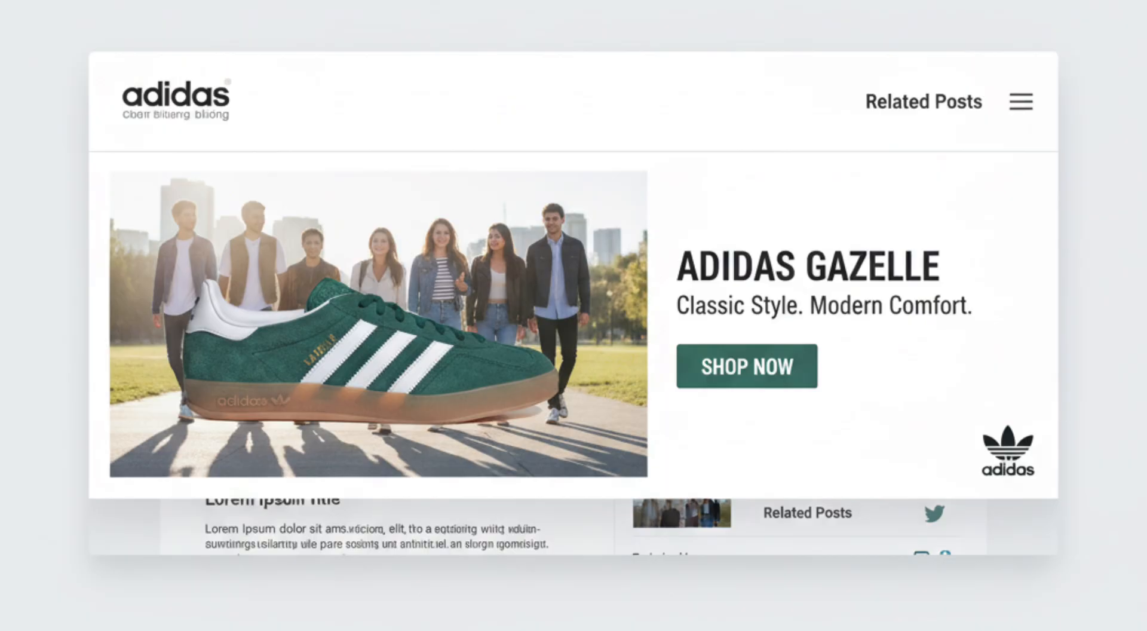